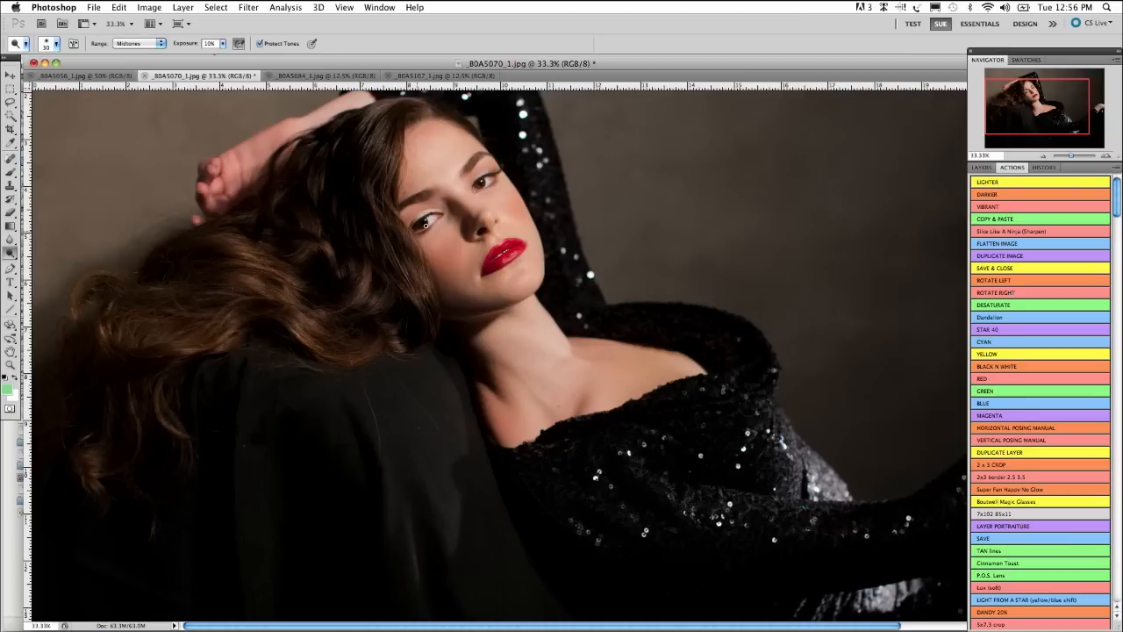
mouse_move(551, 155)
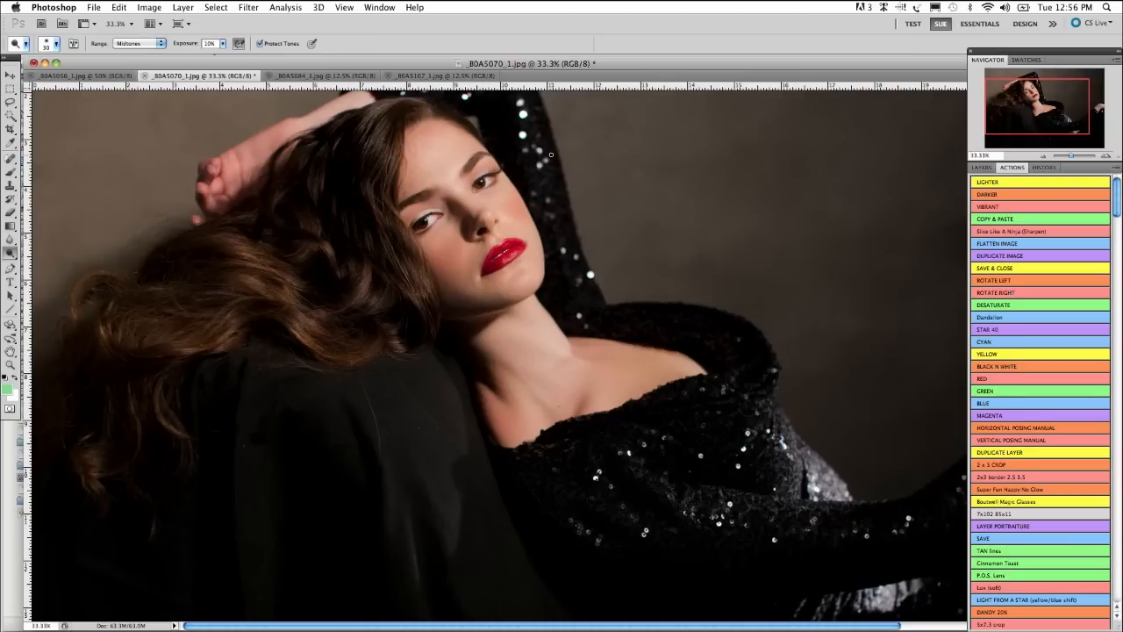
Open File > Save As to save the portrait _80A5070_1.jpg as a JPEG.
left_click(93, 7)
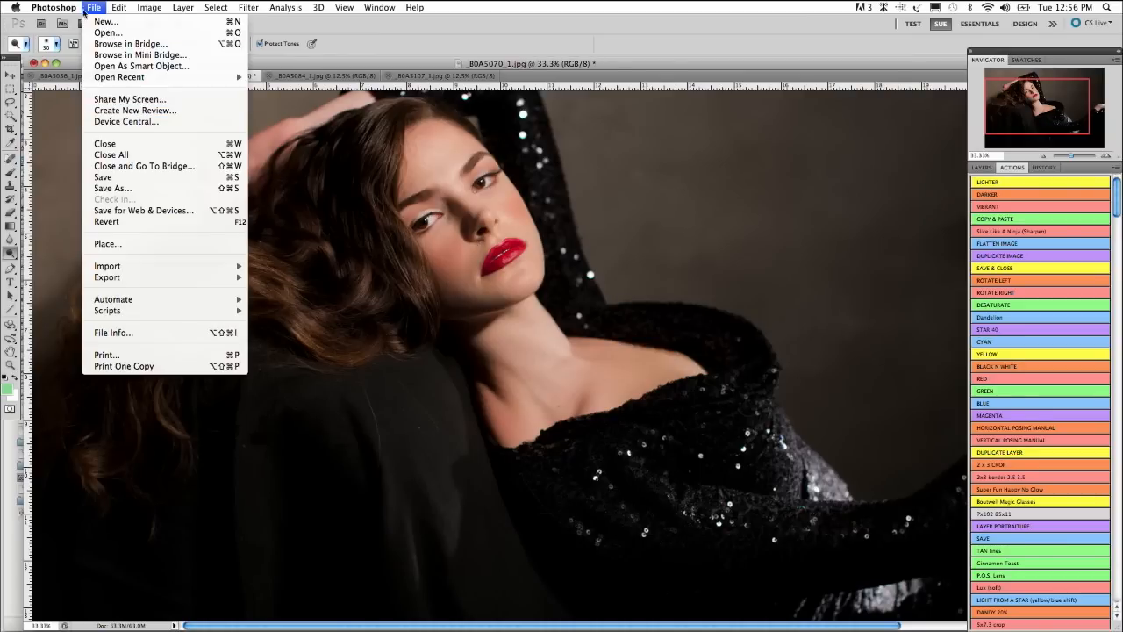
left_click(111, 188)
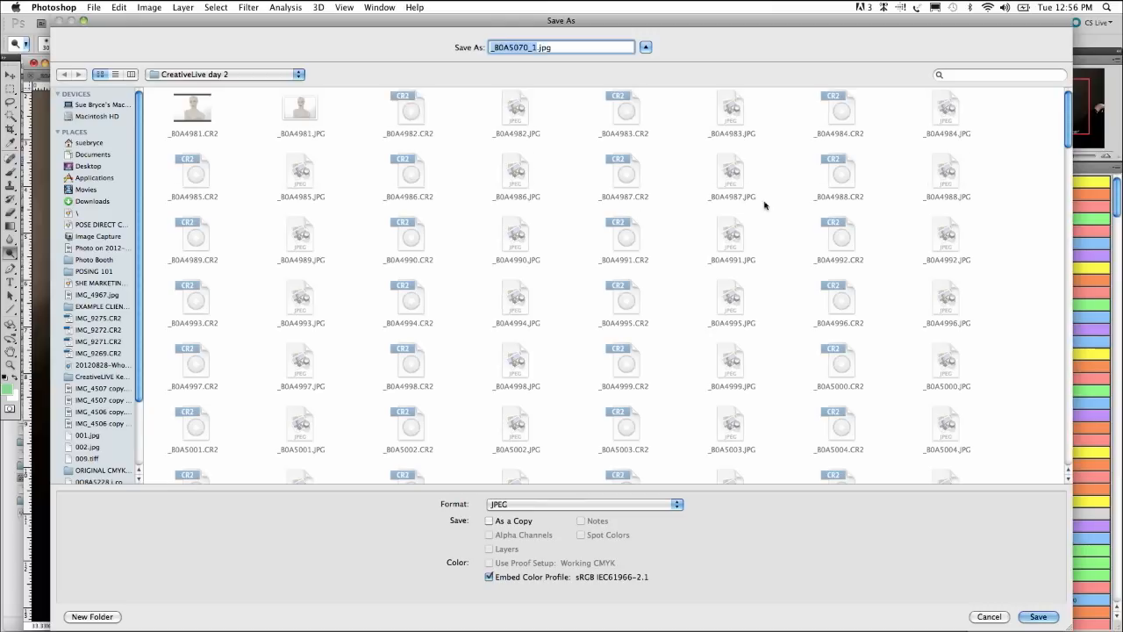